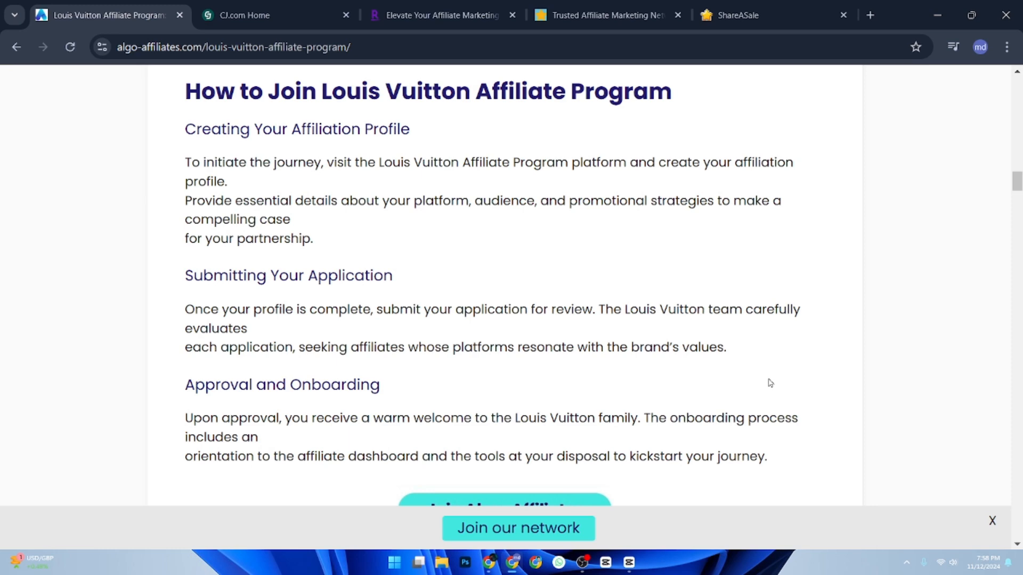
# Switch to the ShareASale tab with the empty affiliate account creation form.
pyautogui.click(248, 15)
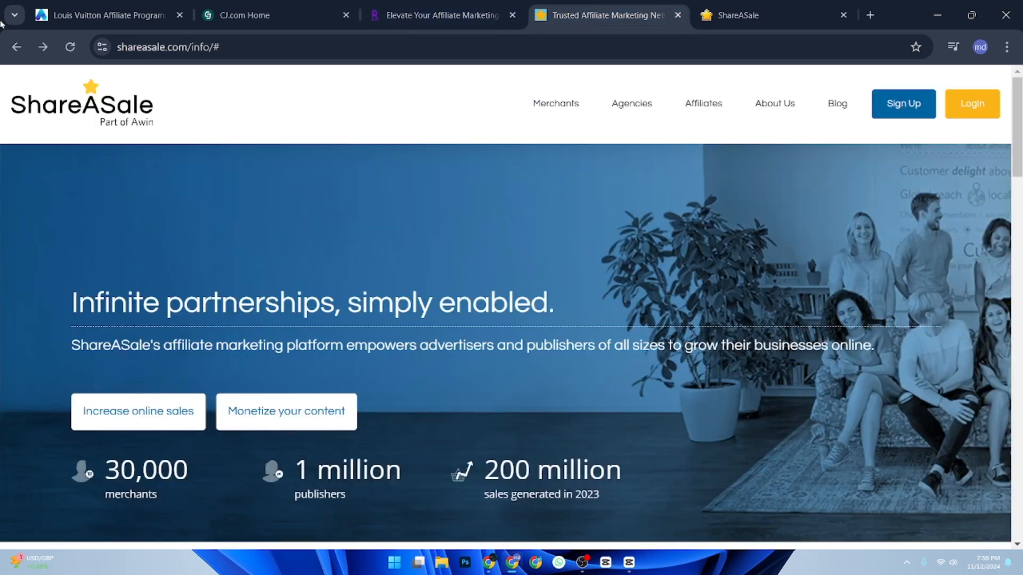
pyautogui.moveTo(77, 174)
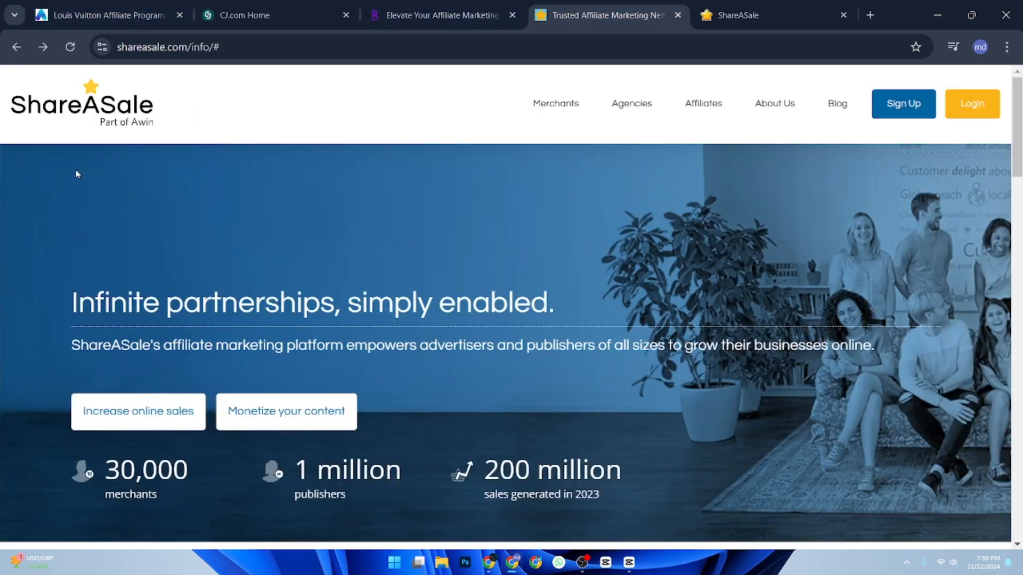
pyautogui.moveTo(451, 205)
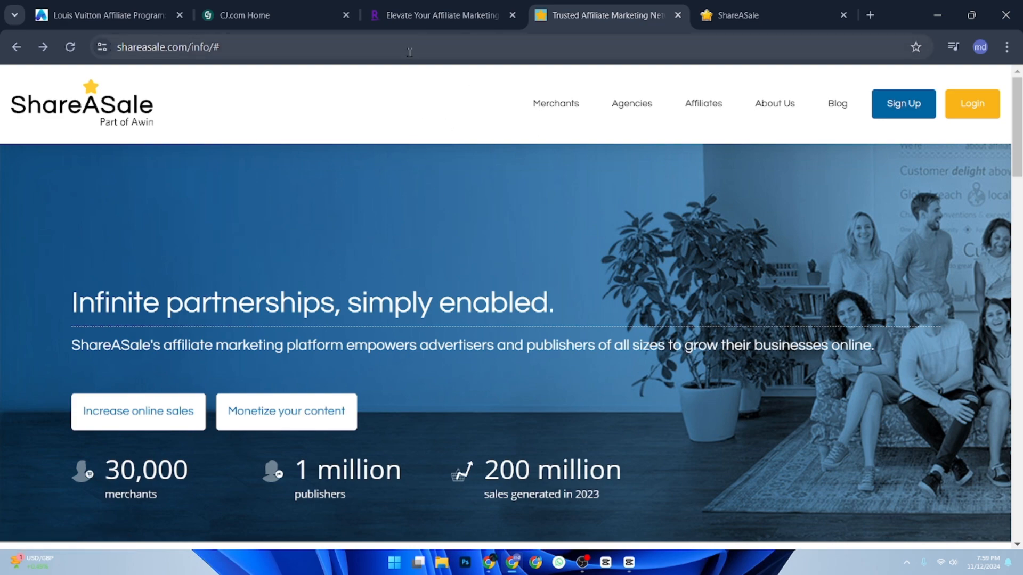
pyautogui.scroll(-3)
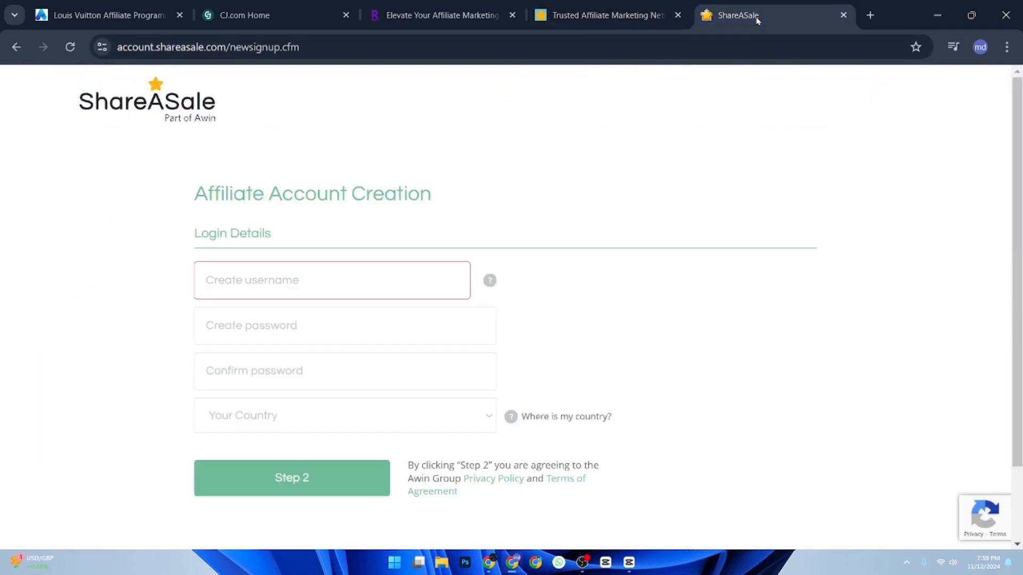
pyautogui.moveTo(93, 226)
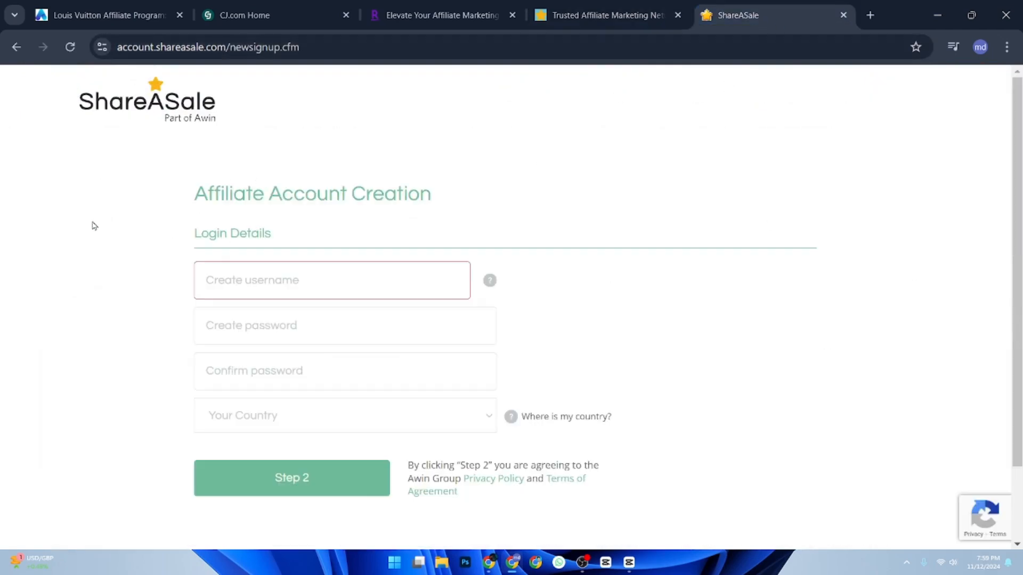
# Open ShareASale's Affiliate Sign Up form again, then switch to the Rakuten Advertising tab.
pyautogui.click(600, 15)
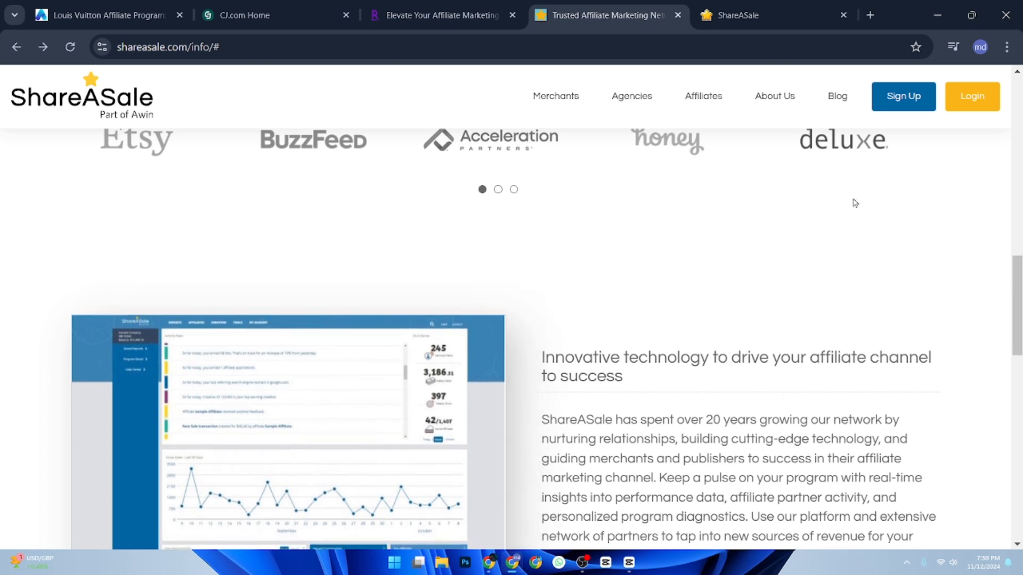
pyautogui.click(903, 103)
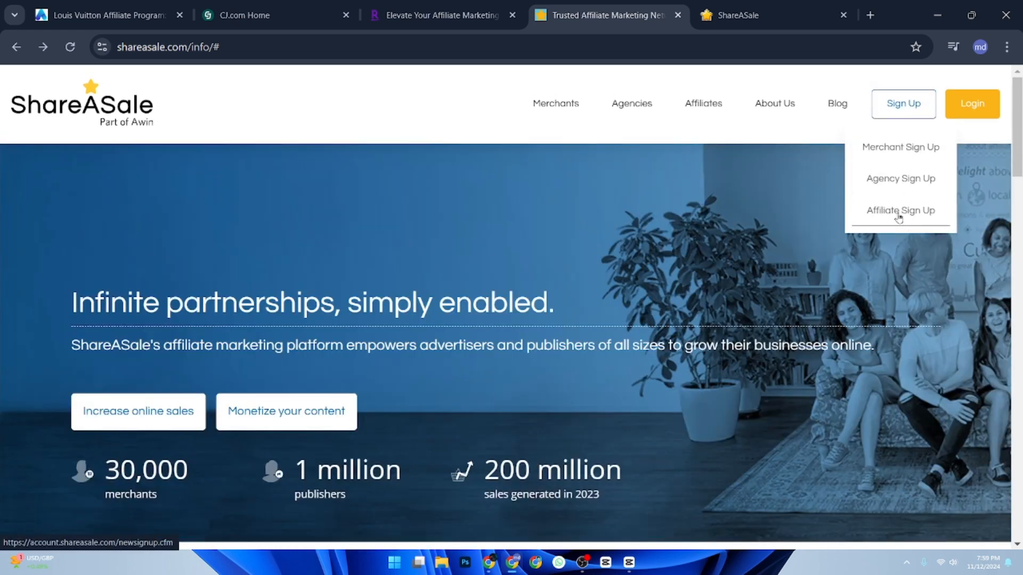
pyautogui.click(900, 210)
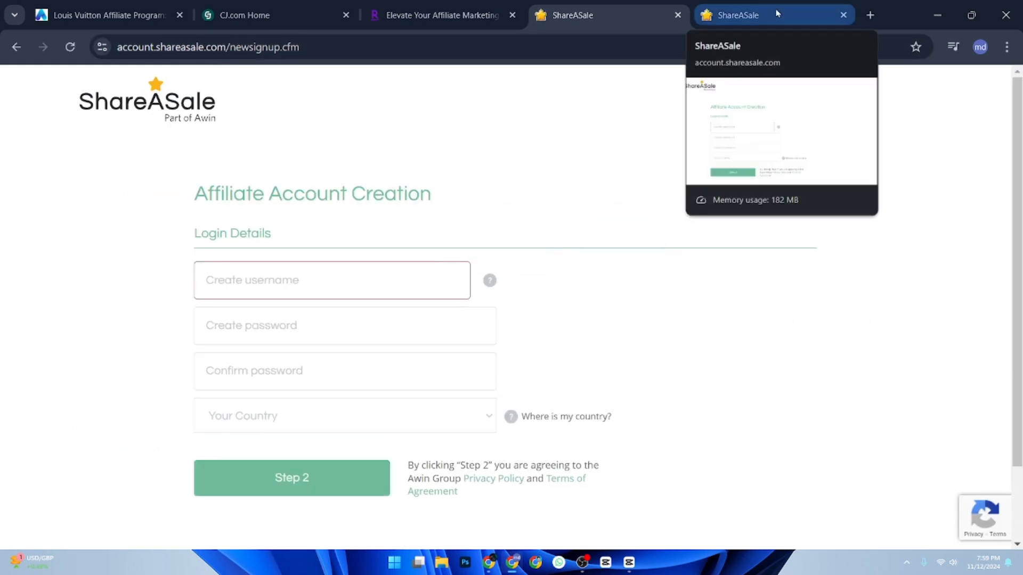
pyautogui.click(292, 477)
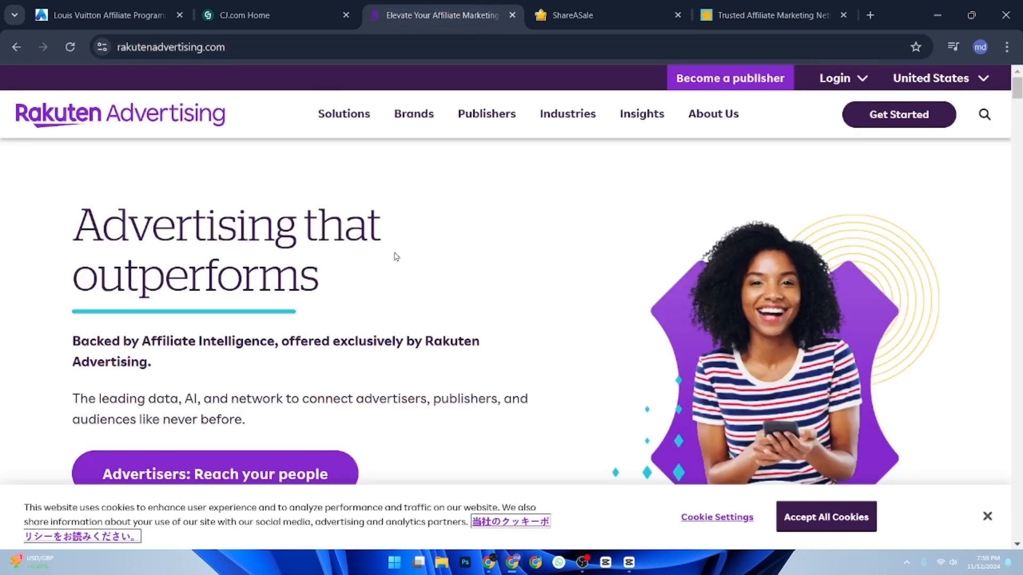
# Type 'luxury fasion' into the Rakuten Advertising header search box.
pyautogui.click(642, 113)
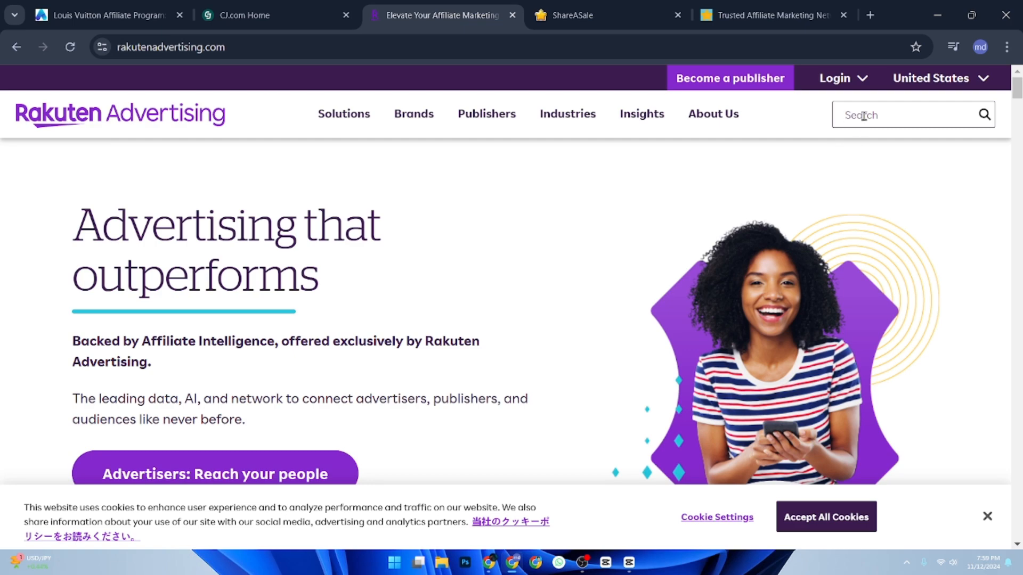
pyautogui.scroll(-3)
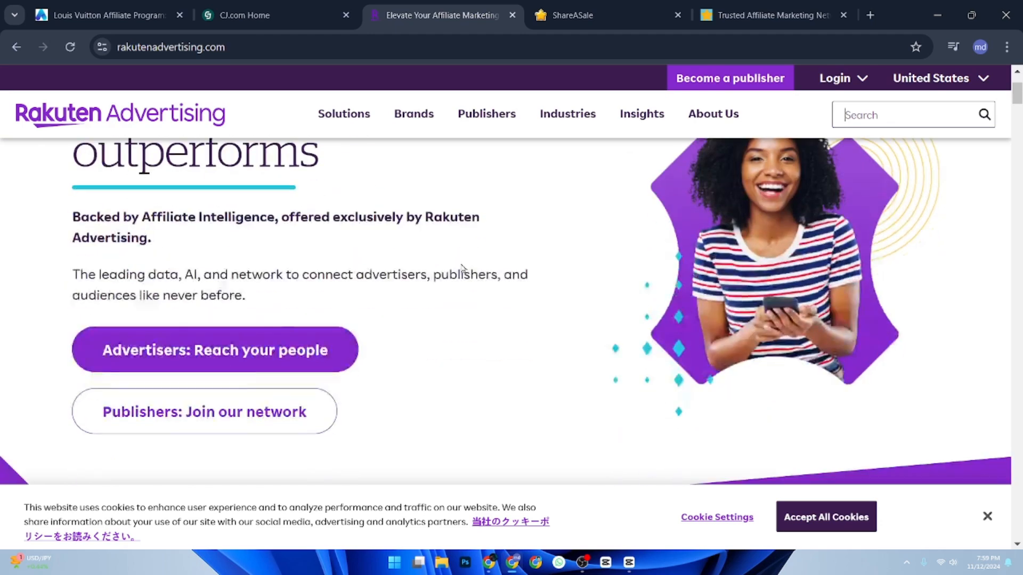
pyautogui.scroll(-3)
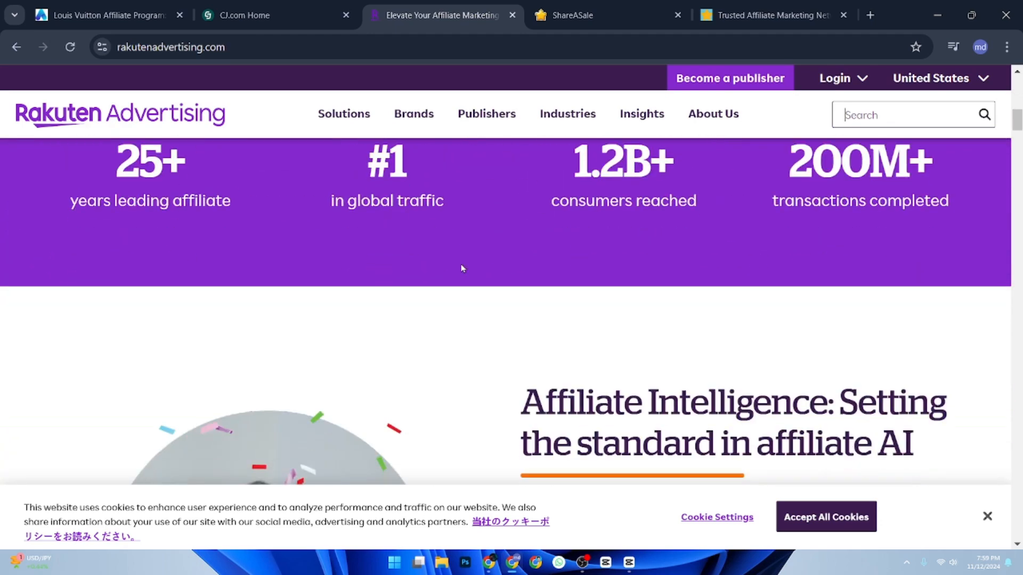
pyautogui.scroll(-3)
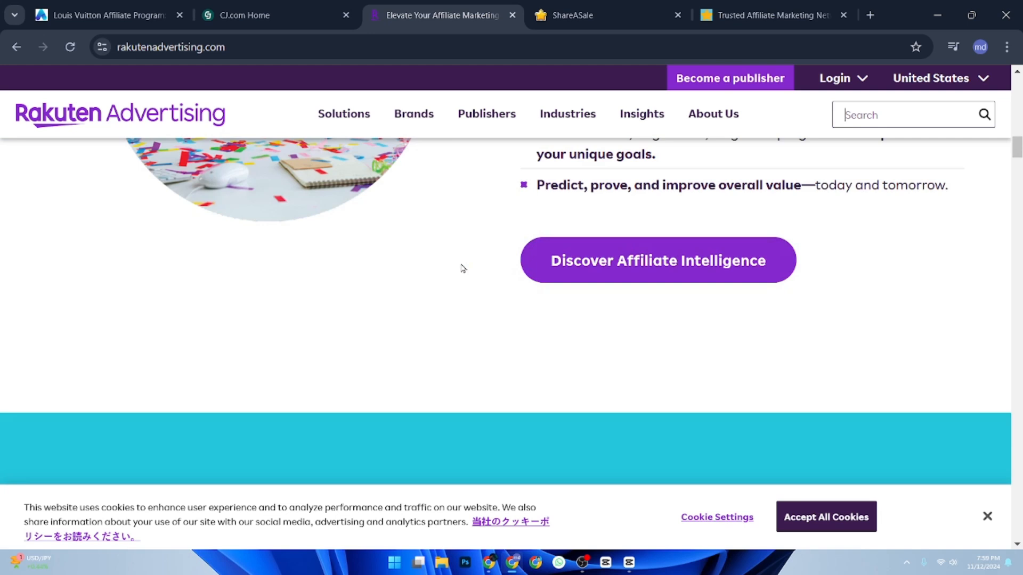
pyautogui.click(904, 115)
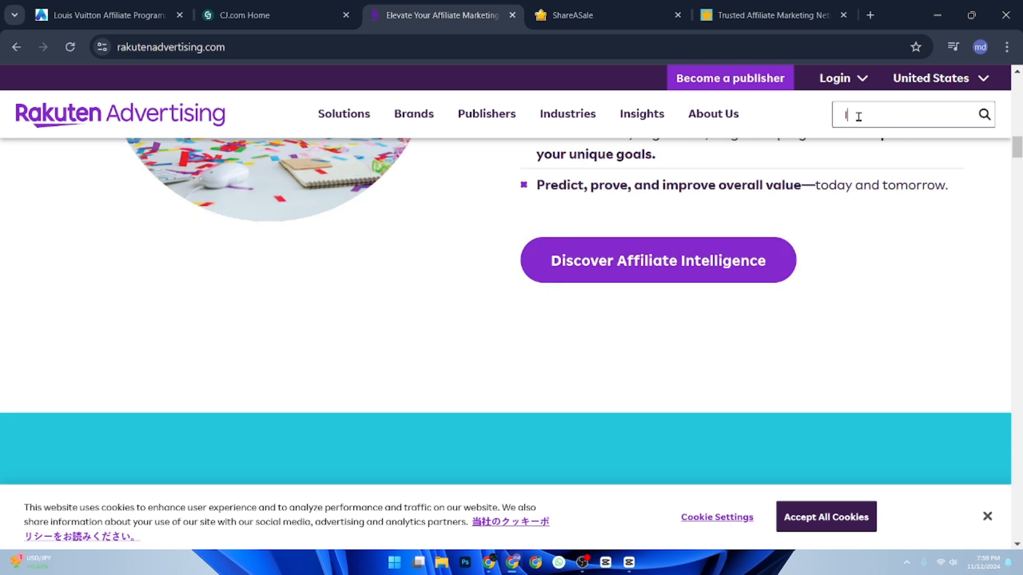
pyautogui.write('luxury fasion')
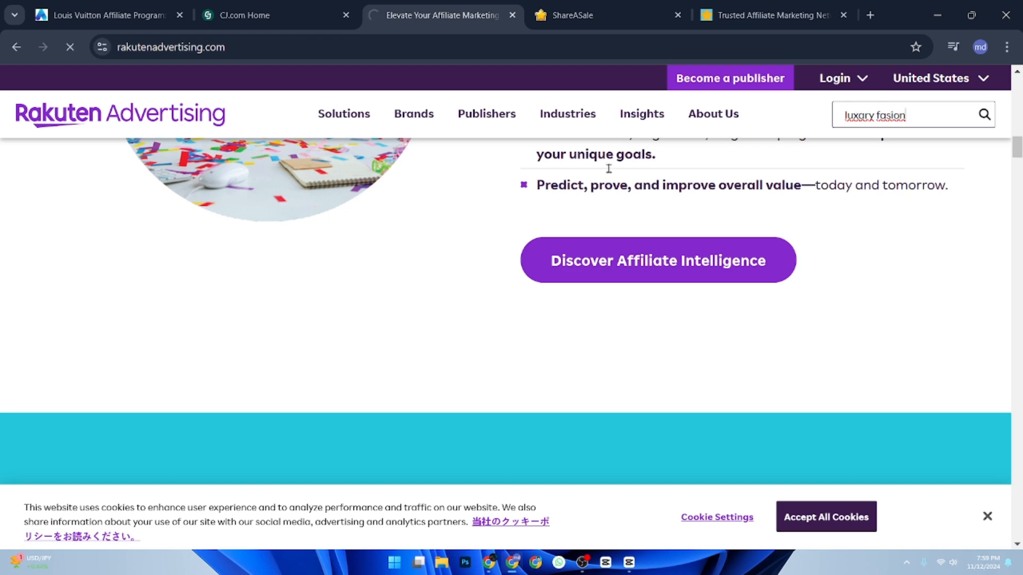
# Run the 'luxury fasion' search and scroll through the 18 results, starting with Afterpay.
pyautogui.press('Enter')
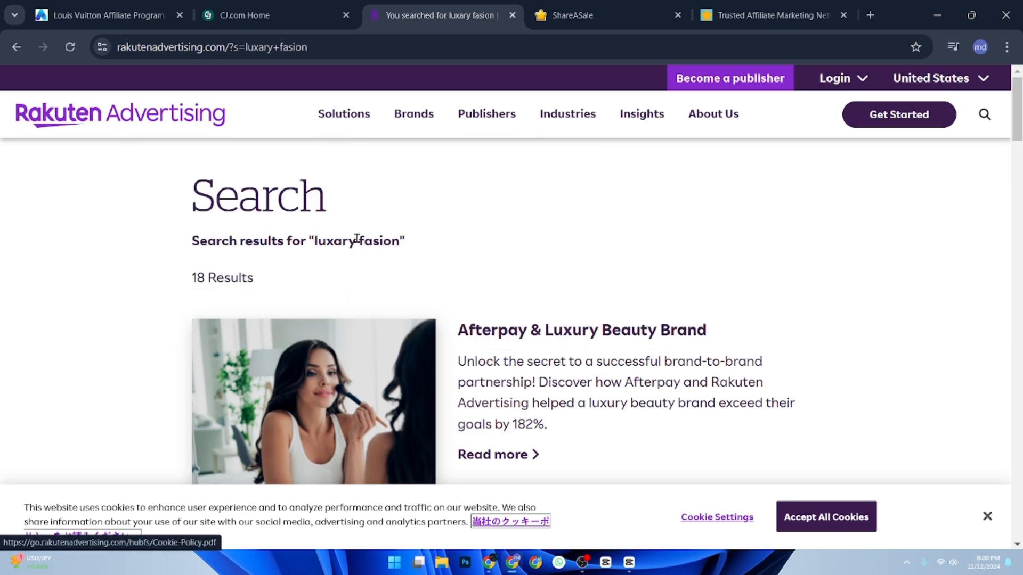
pyautogui.scroll(-3)
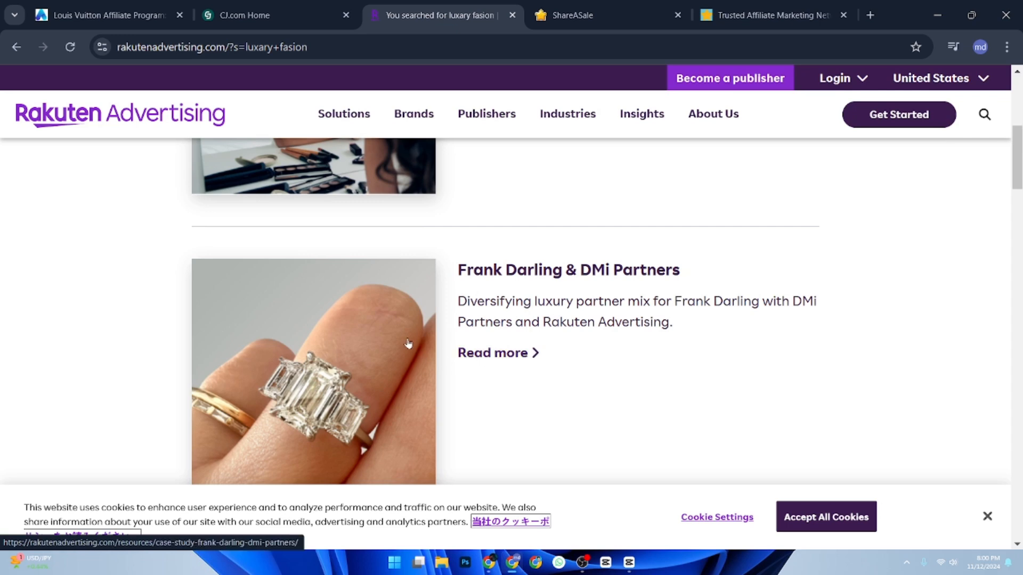
pyautogui.scroll(-3)
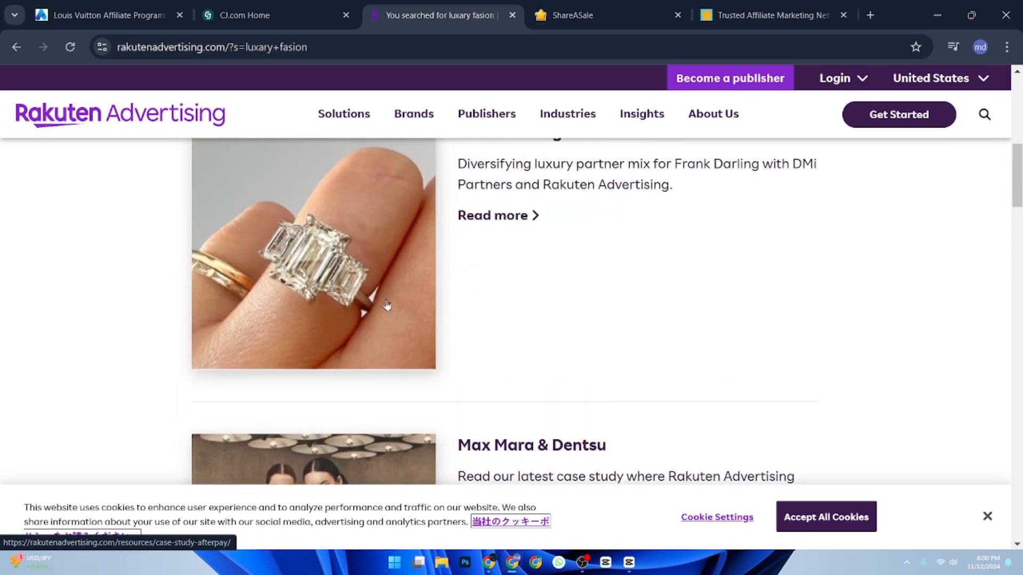
pyautogui.scroll(3)
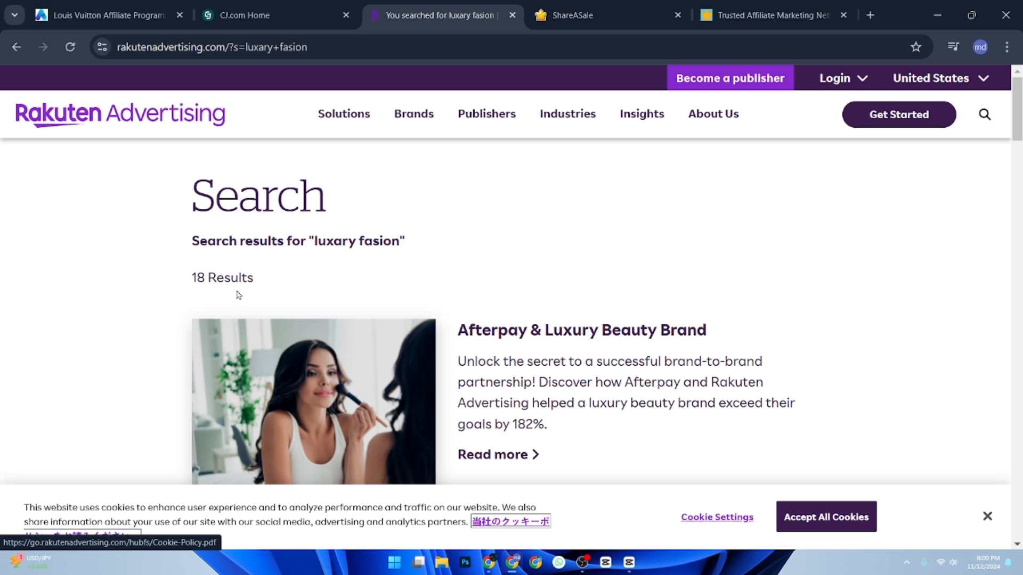
pyautogui.scroll(-3)
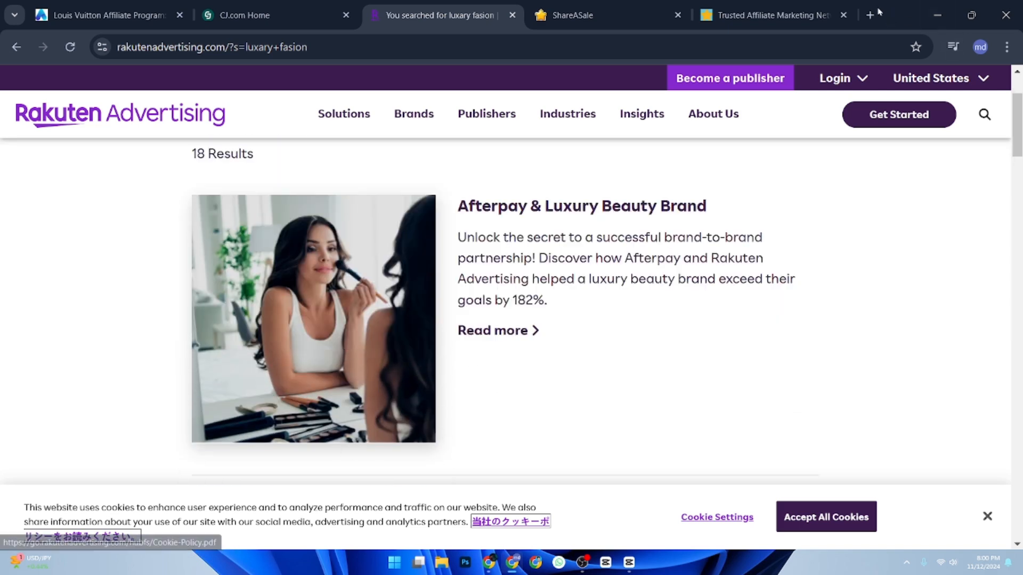
# Return to ShareASale's homepage showing 30,000 merchants and 1 million publishers.
pyautogui.click(262, 15)
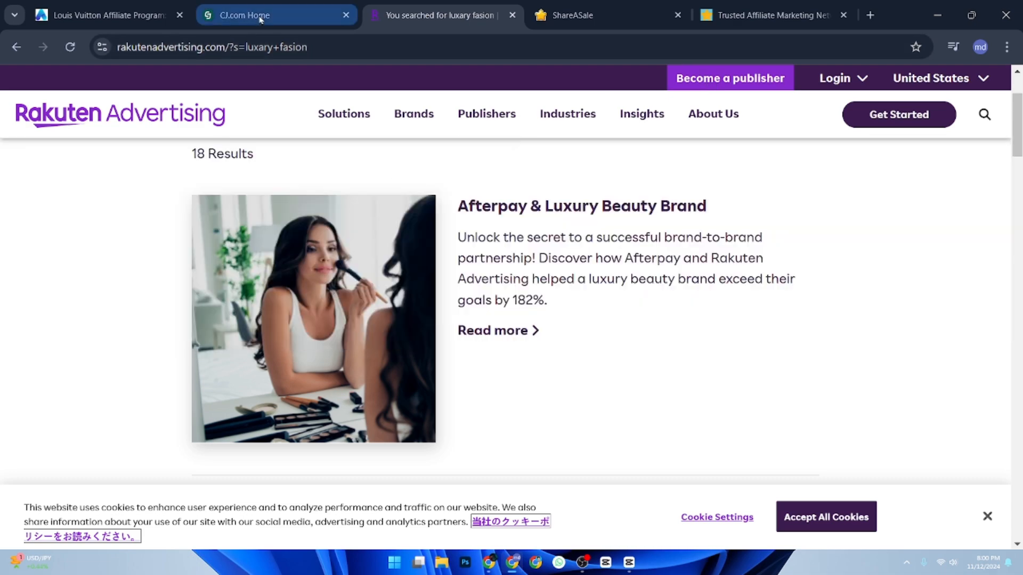
pyautogui.click(590, 15)
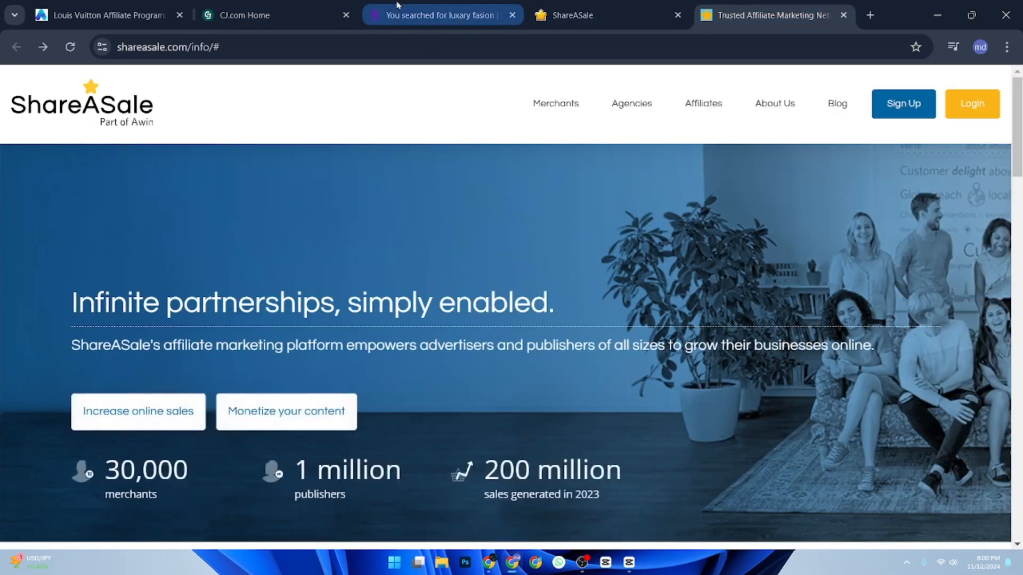
pyautogui.scroll(-3)
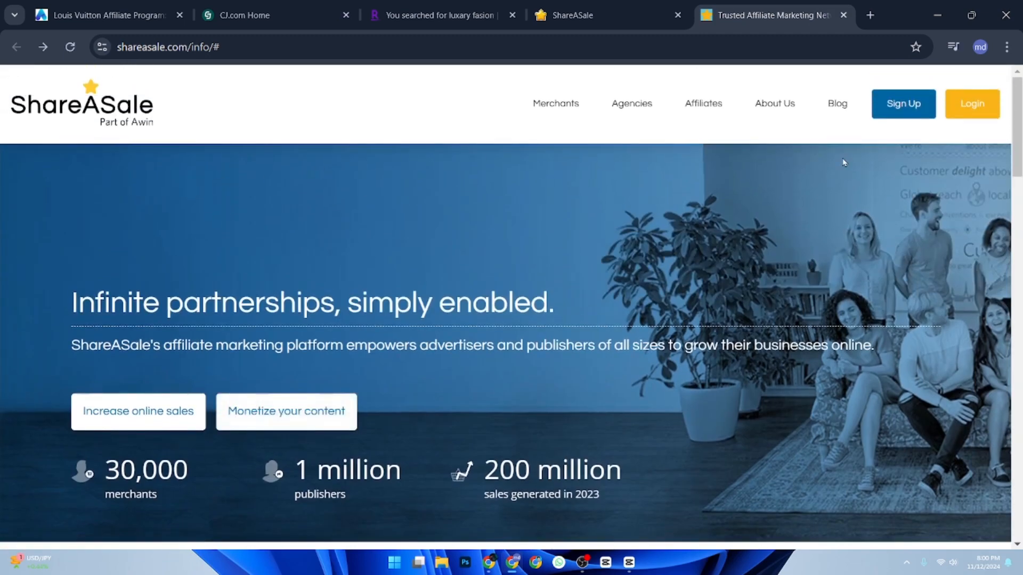
pyautogui.moveTo(689, 168)
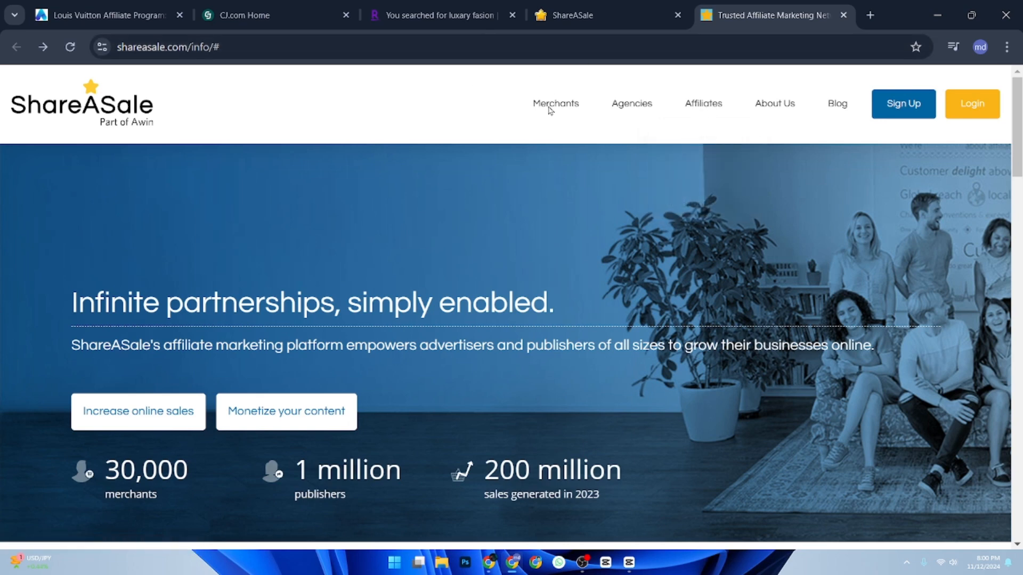
pyautogui.moveTo(484, 254)
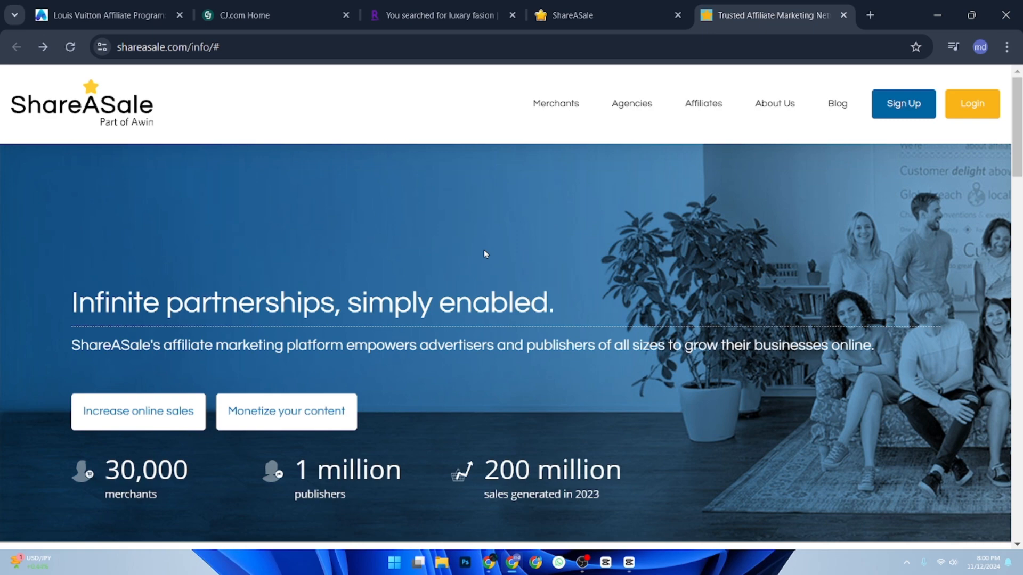
# Read the Louis Vuitton affiliate article from joining and commissions down to Program Policies.
pyautogui.click(101, 14)
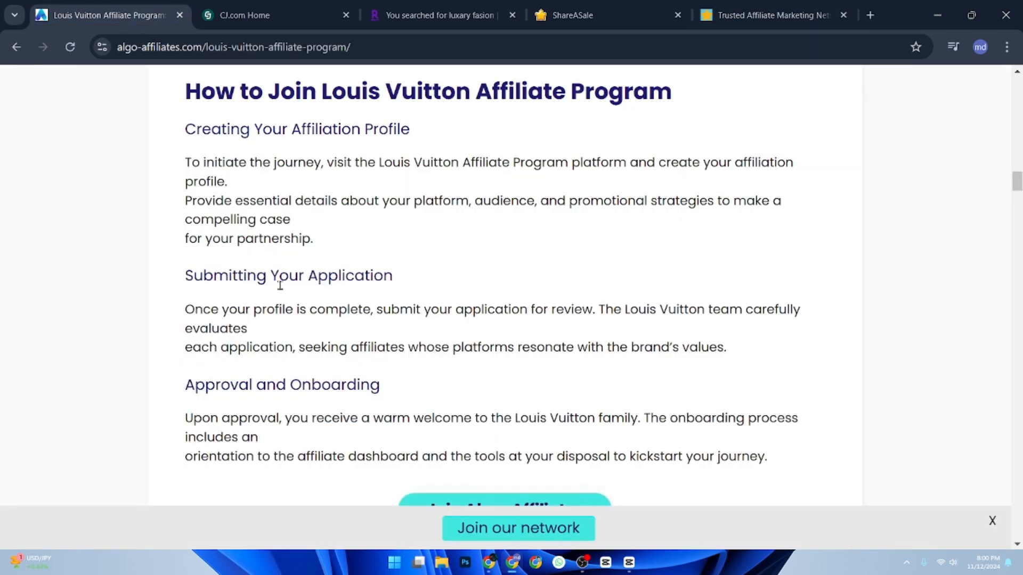
pyautogui.scroll(-3)
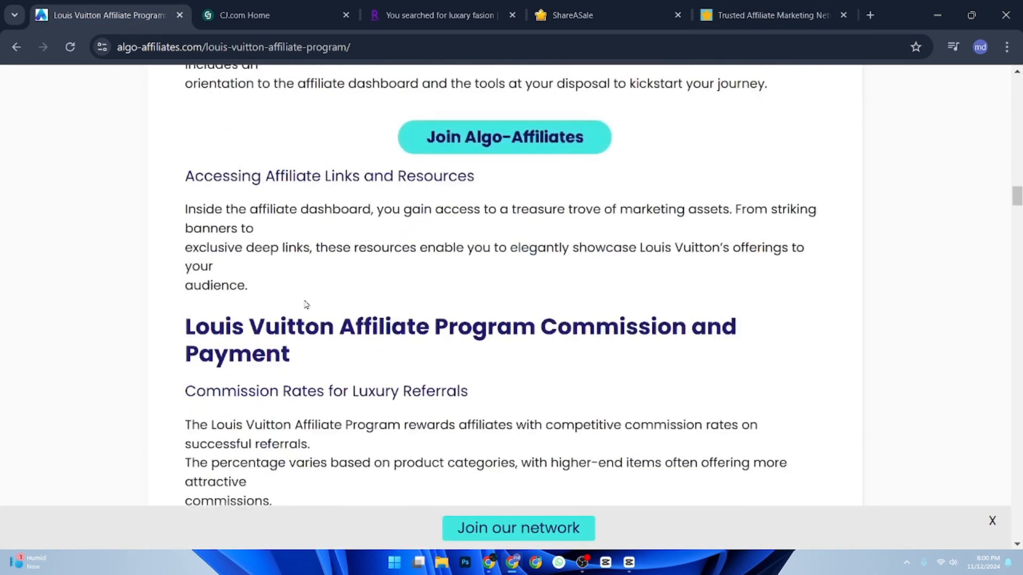
pyautogui.scroll(-3)
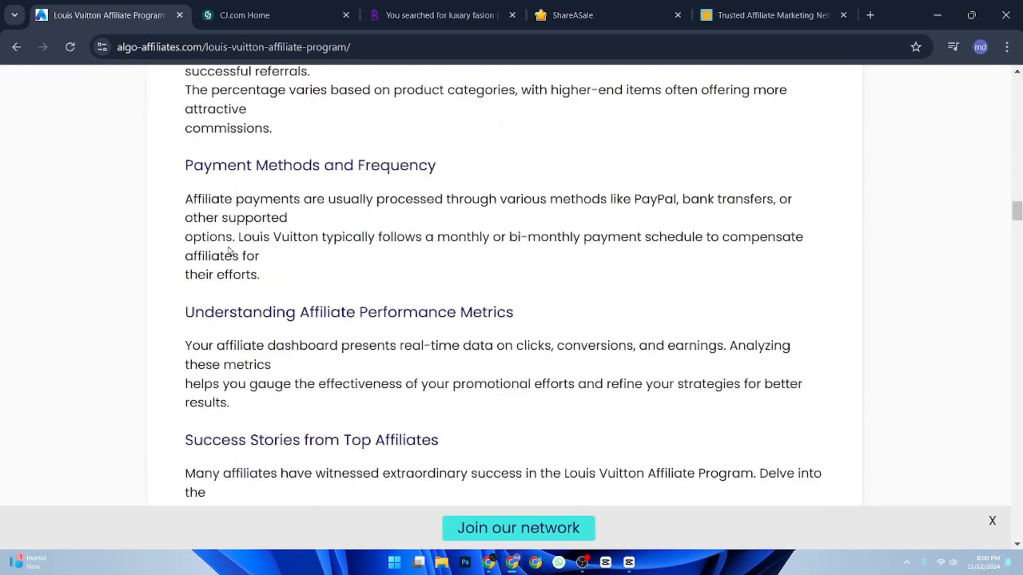
pyautogui.scroll(-3)
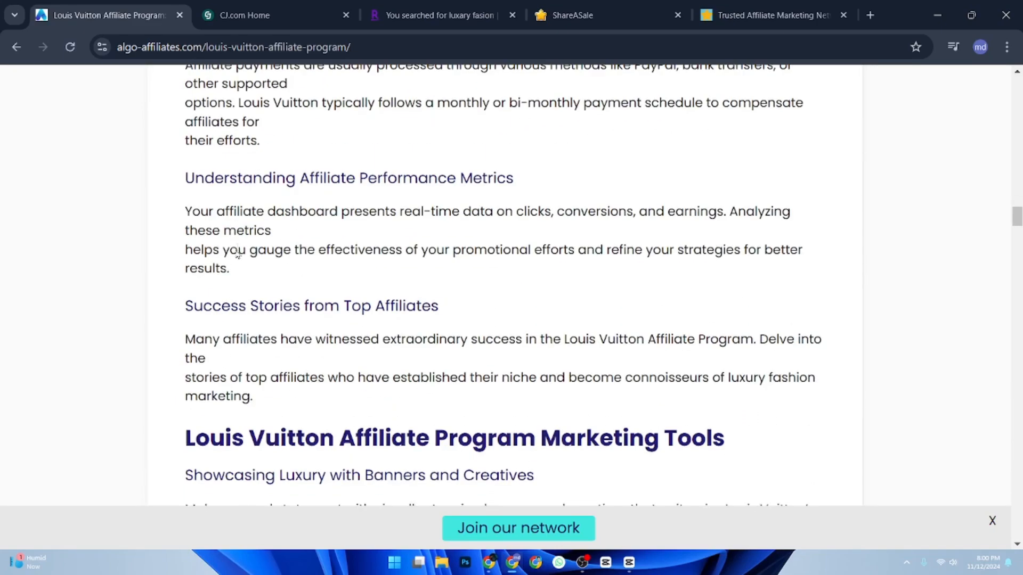
pyautogui.scroll(-3)
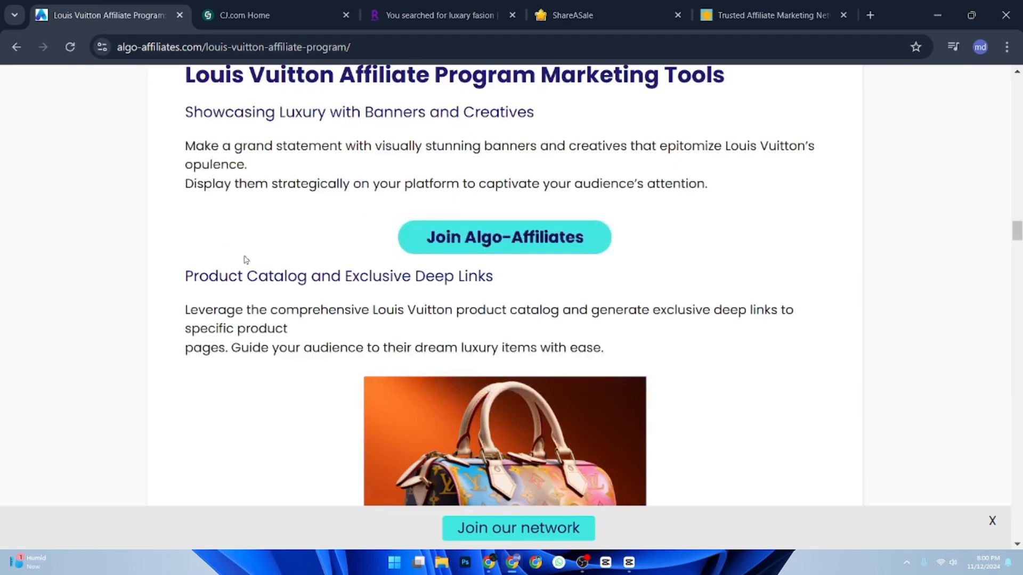
pyautogui.scroll(-3)
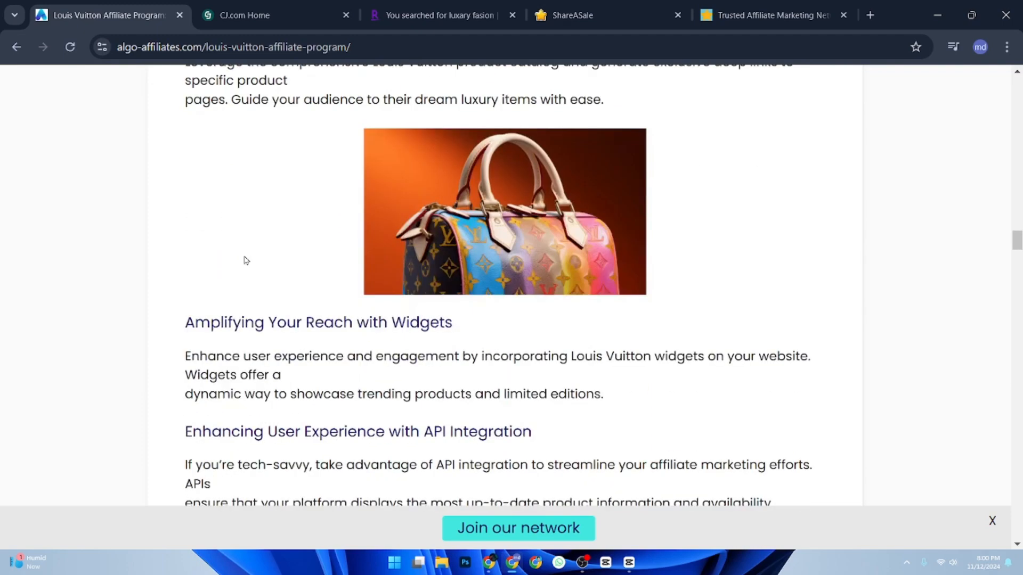
pyautogui.scroll(-3)
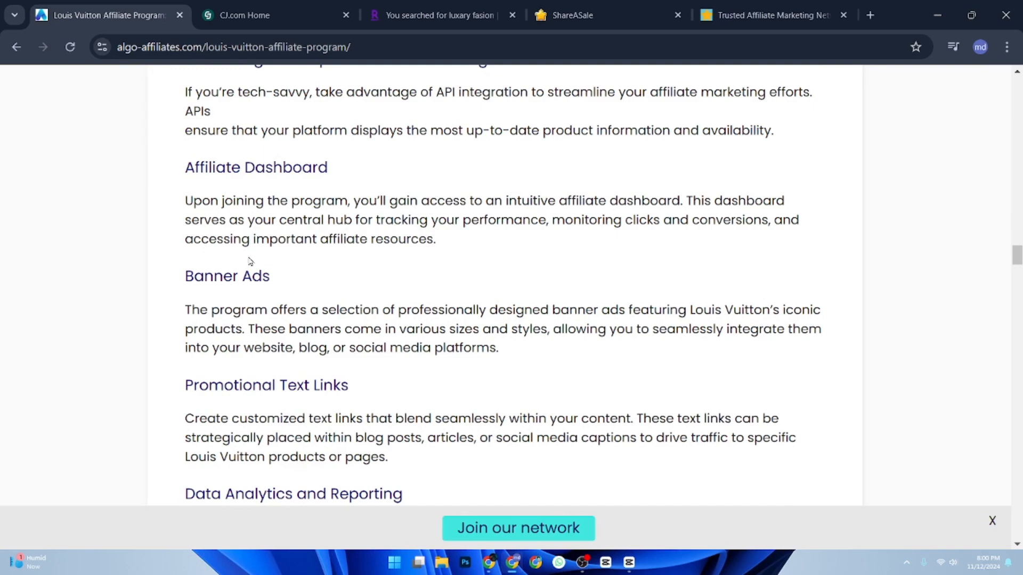
pyautogui.scroll(-3)
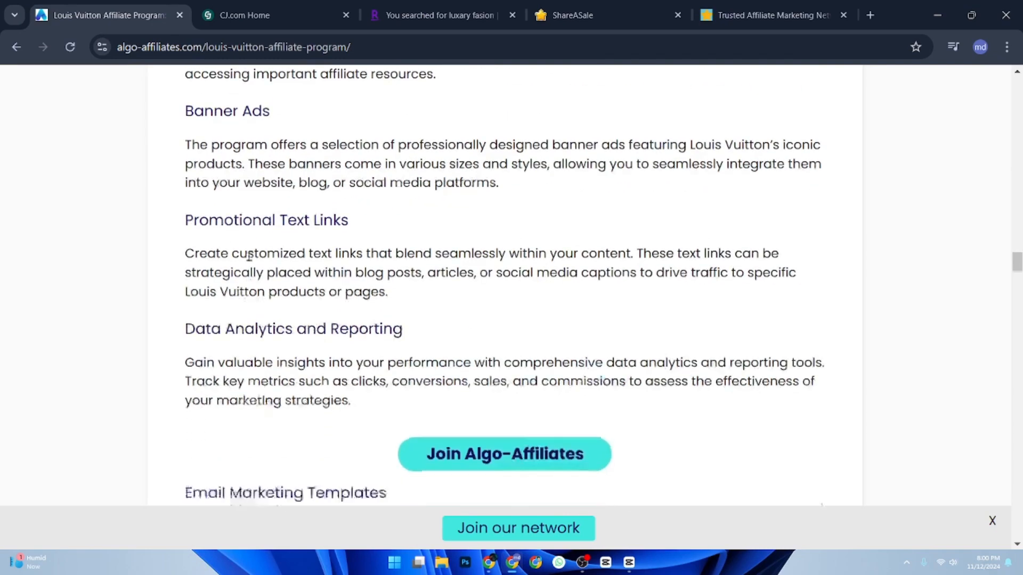
pyautogui.scroll(-3)
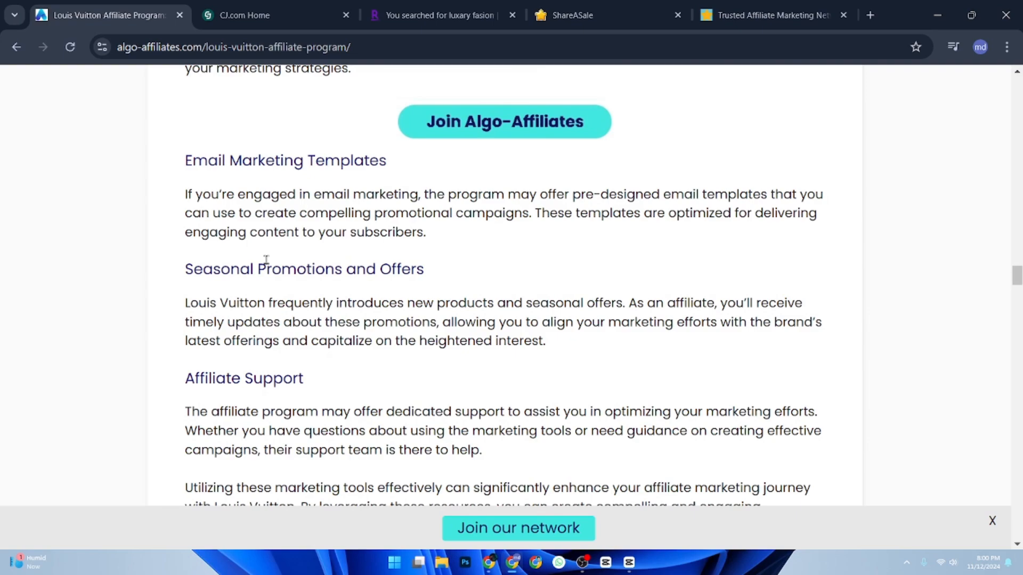
pyautogui.scroll(-3)
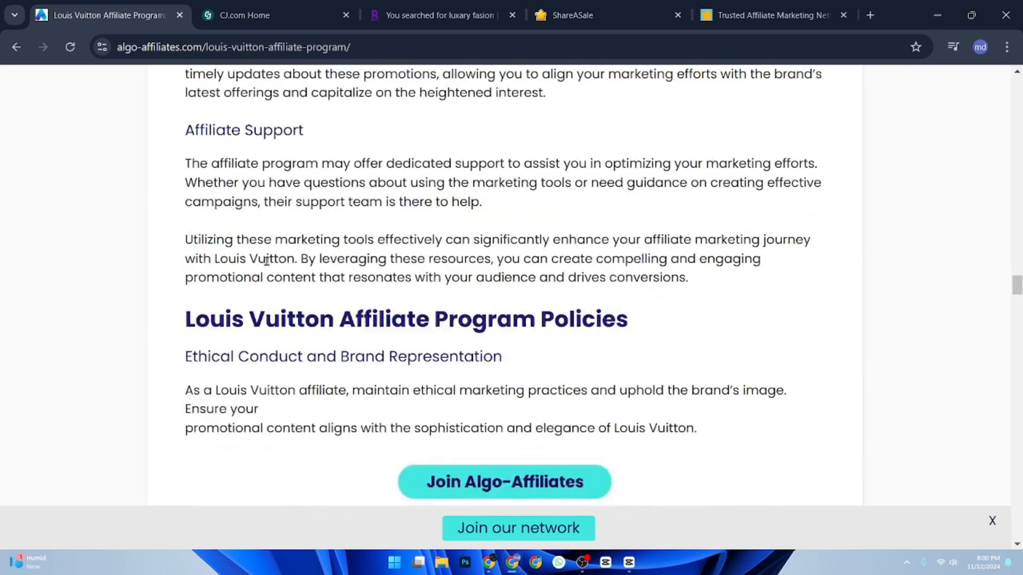